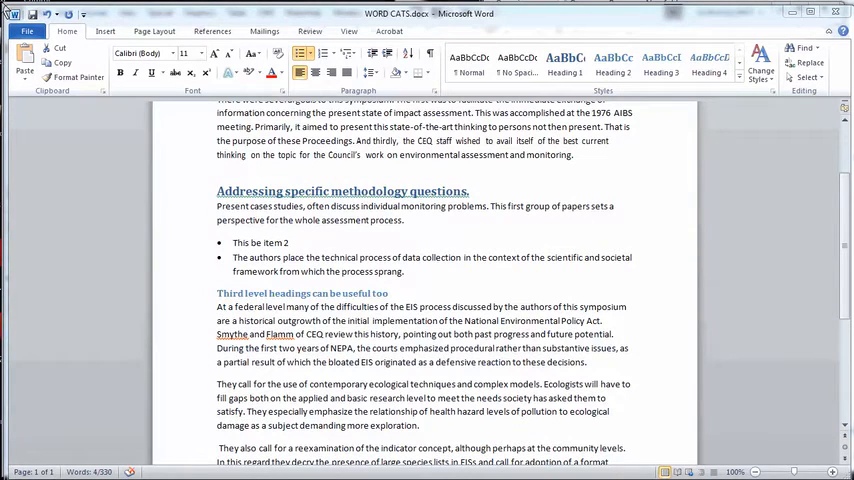
{"action": "mouse_move", "coordinate": [270, 248]}
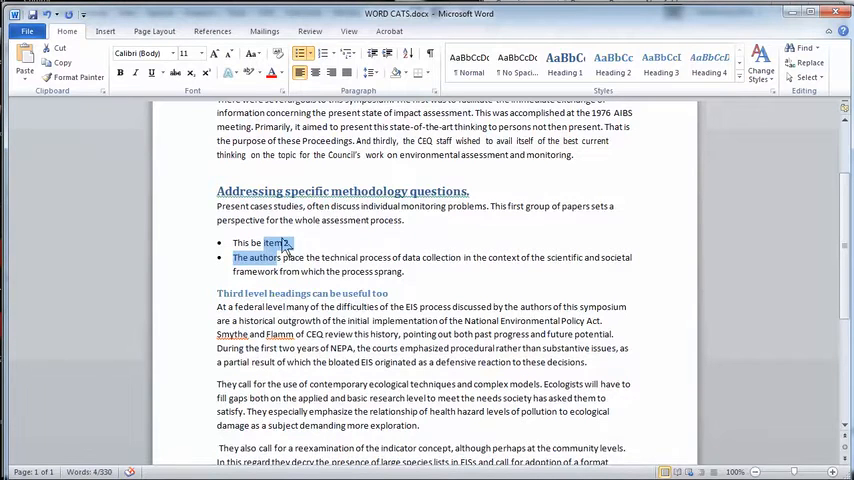
Apply the 1) 2) multilevel numbering format to the two selected bullet items.
{"action": "left_click", "coordinate": [324, 54]}
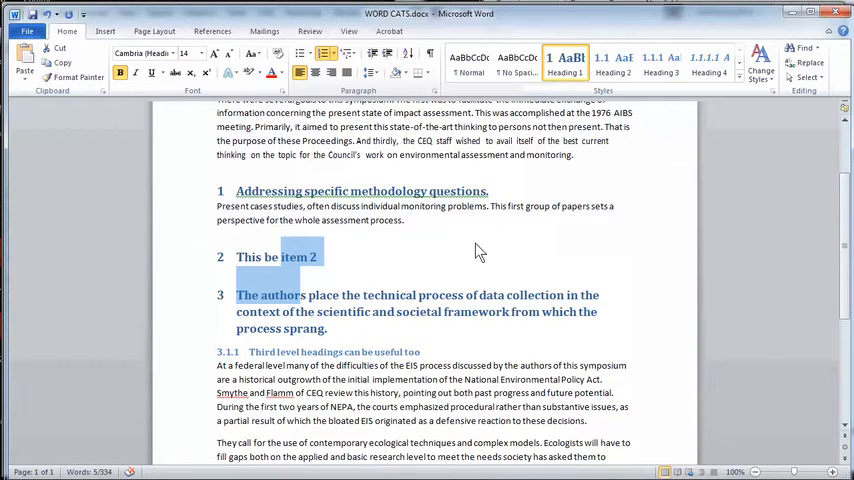
{"action": "mouse_move", "coordinate": [294, 308]}
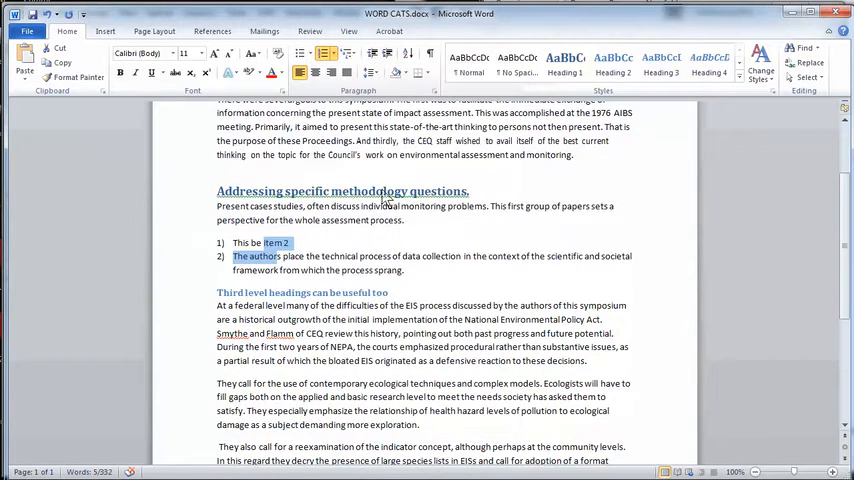
Add a lettered a) sub-item and a deeper i) sub-item under item 1).
{"action": "left_click", "coordinate": [306, 242]}
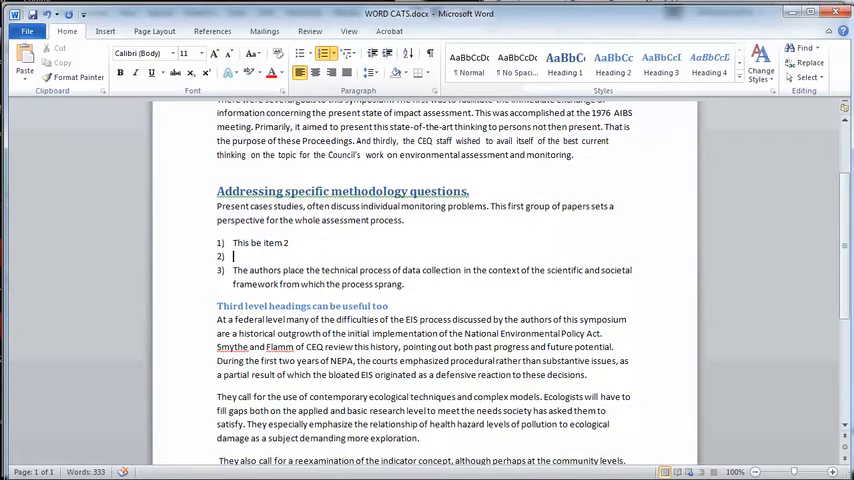
{"action": "type", "text": "Two item"}
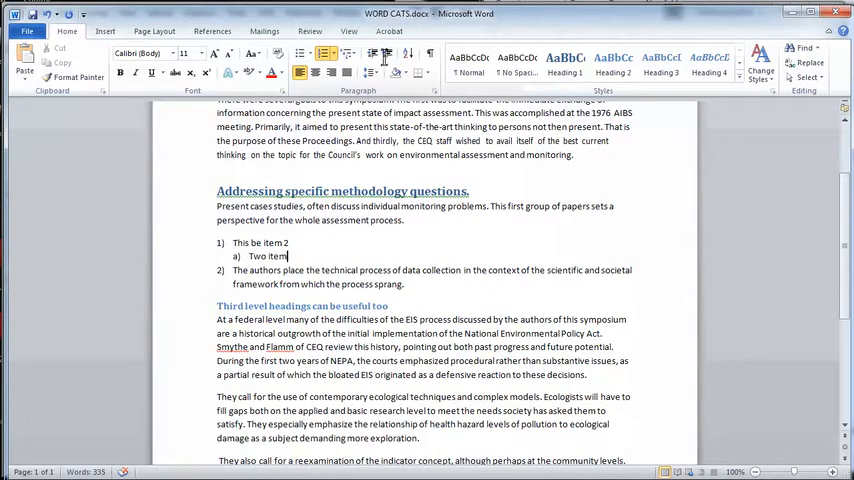
{"action": "key", "text": "Return"}
{"action": "type", "text": "thir"}
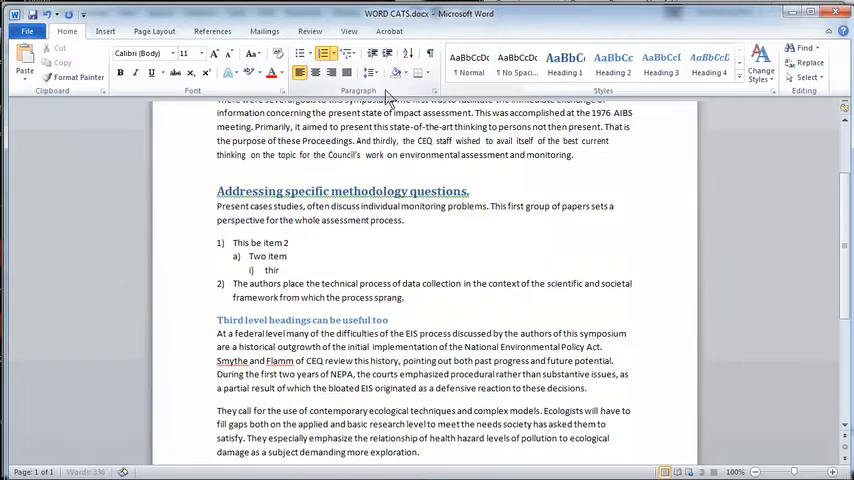
{"action": "type", "text": "d 11th level in"}
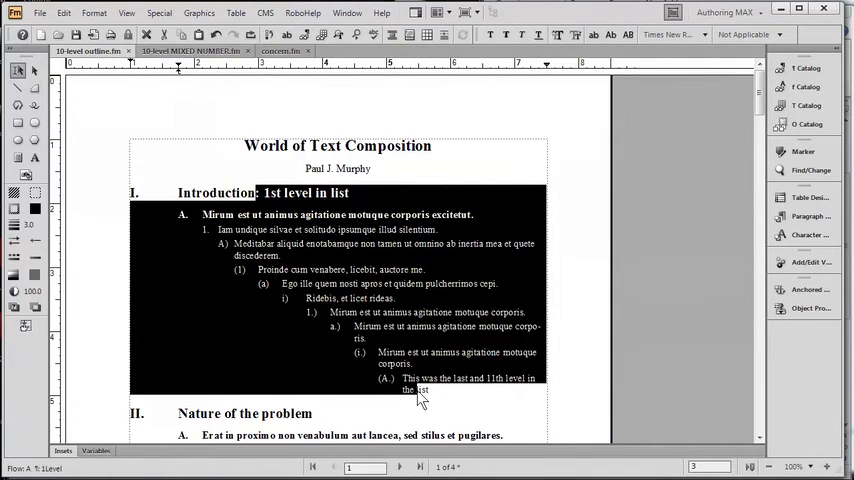
{"action": "mouse_move", "coordinate": [450, 398]}
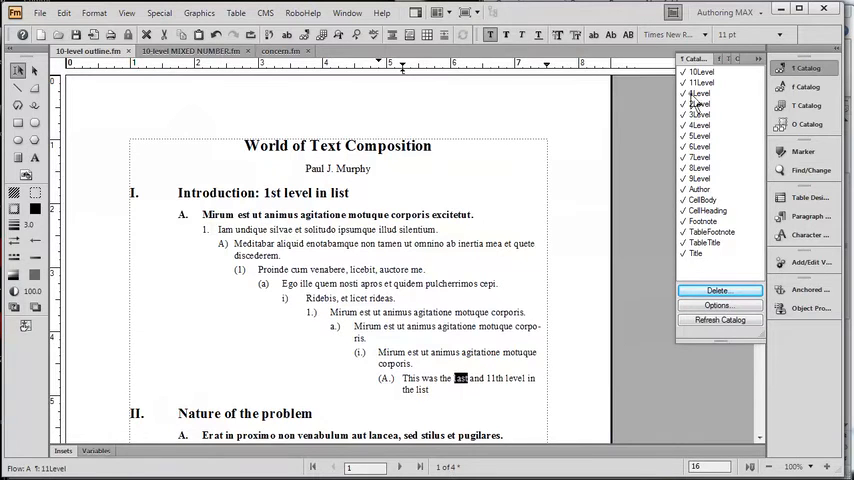
Retag the last paragraph through successive outline-level formats in the Paragraph Catalog to show its numbering change.
{"action": "left_click", "coordinate": [700, 104]}
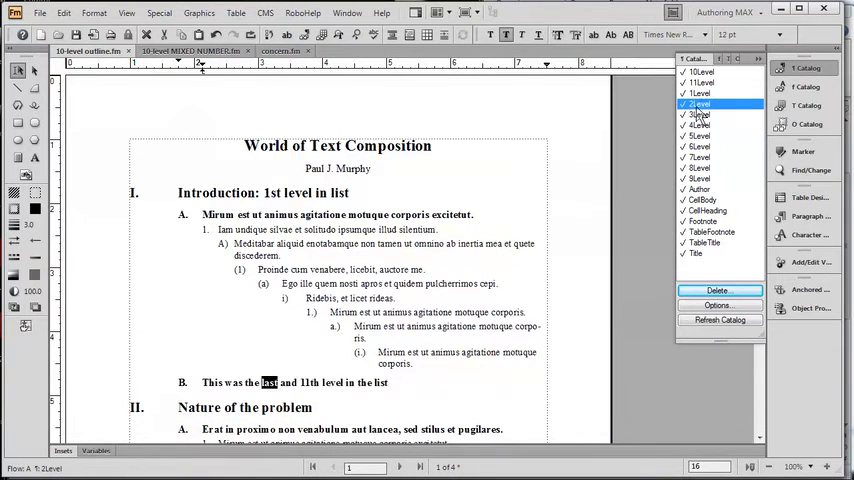
{"action": "left_click", "coordinate": [698, 114]}
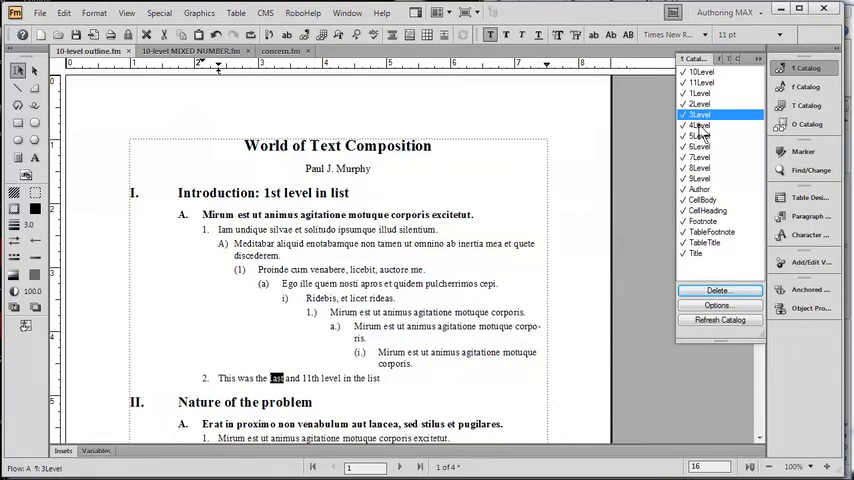
{"action": "left_click", "coordinate": [700, 136]}
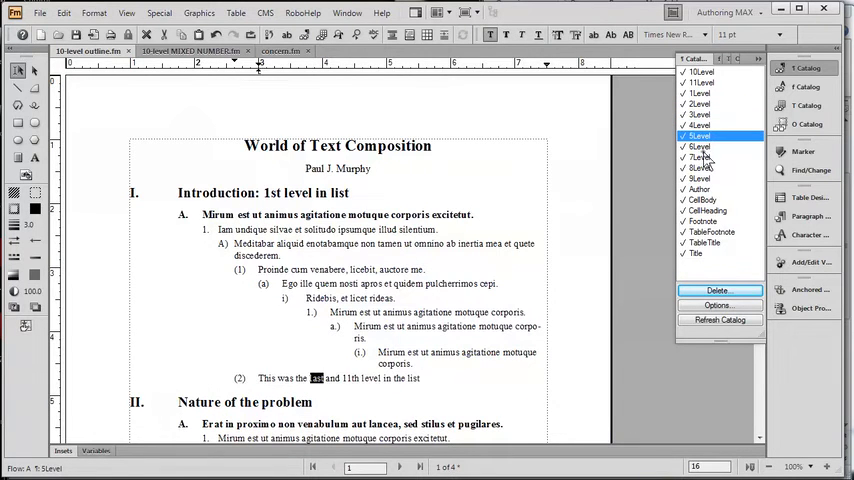
{"action": "left_click", "coordinate": [700, 156]}
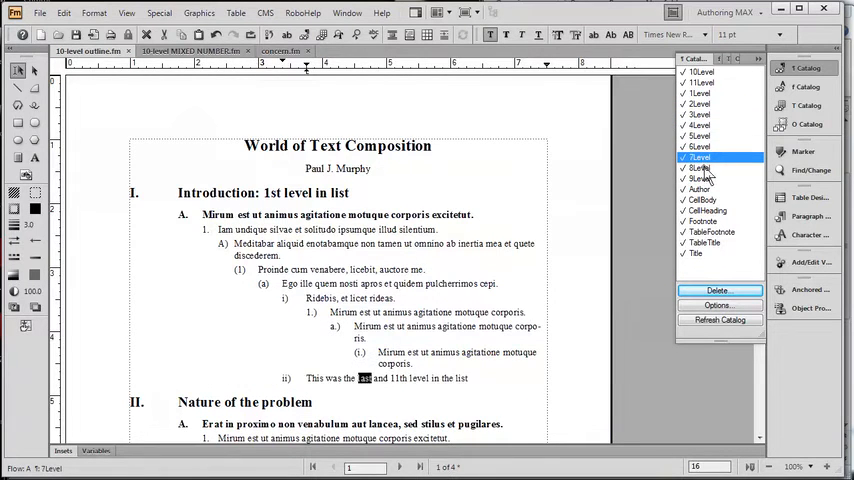
{"action": "left_click", "coordinate": [700, 178]}
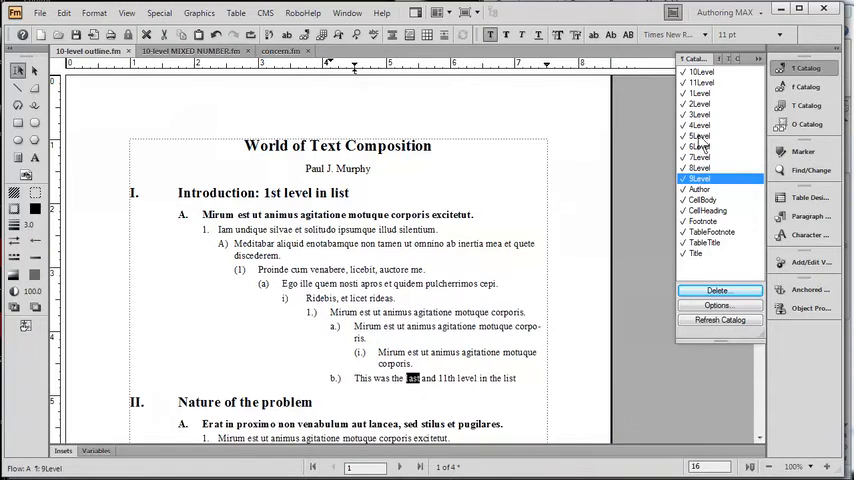
{"action": "left_click", "coordinate": [700, 72]}
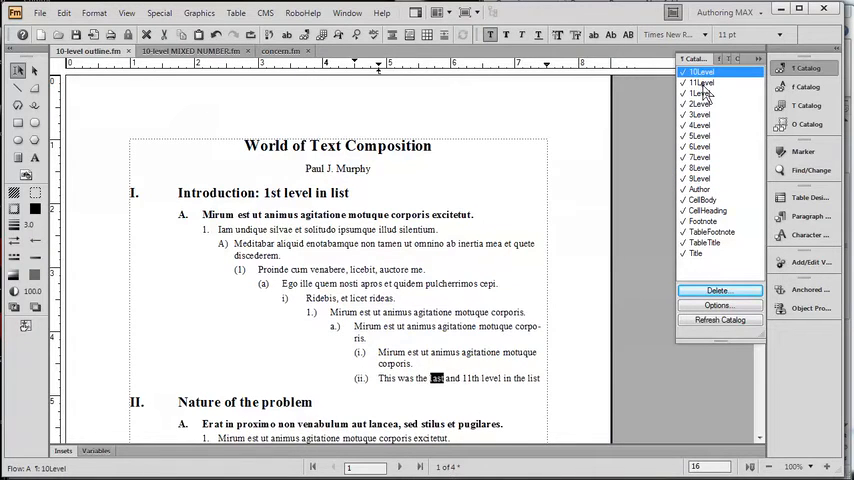
{"action": "left_click", "coordinate": [700, 82]}
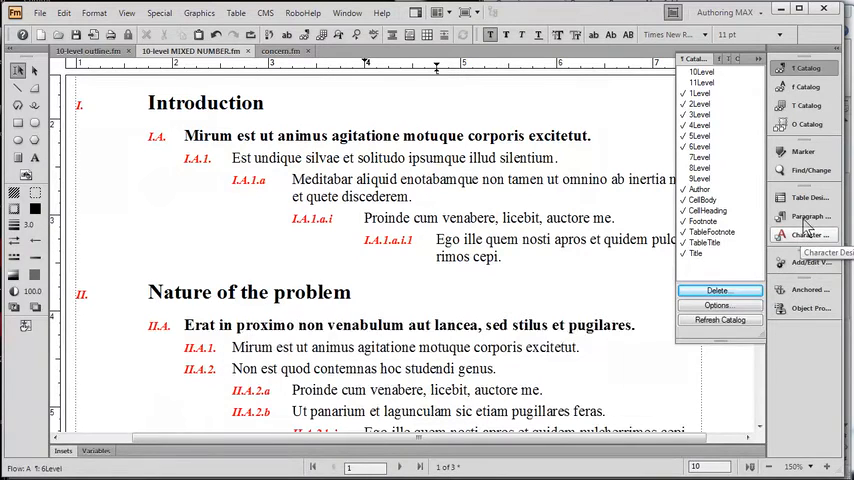
Close the Paragraph Catalog over the compound outline numbers document.
{"action": "left_click", "coordinate": [808, 216]}
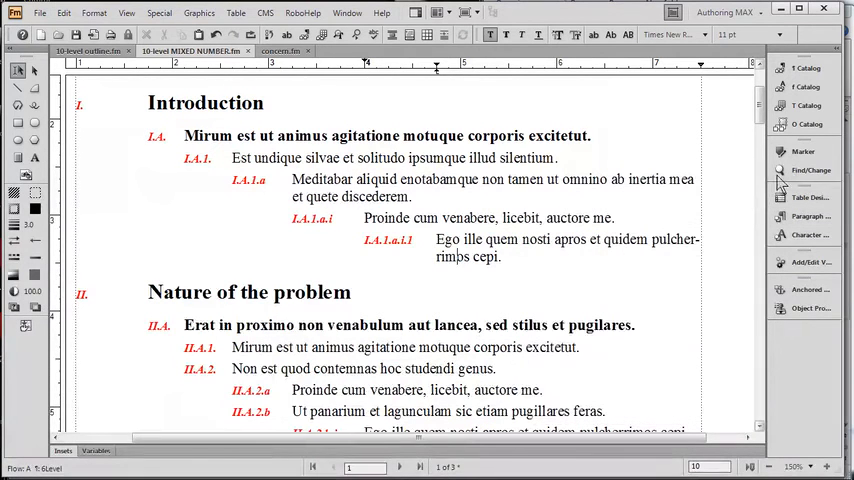
Set the NUMBER character format to Blue, Angle Regular, Update All and remove overrides.
{"action": "left_click", "coordinate": [808, 86]}
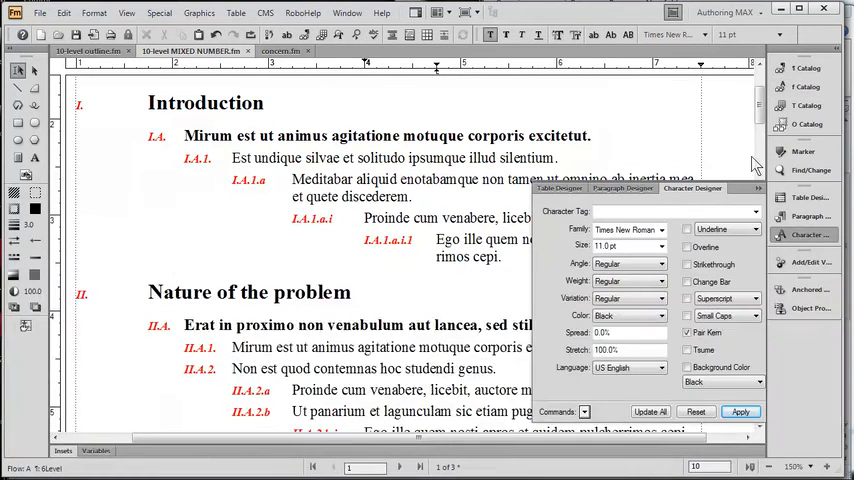
{"action": "left_click", "coordinate": [754, 212]}
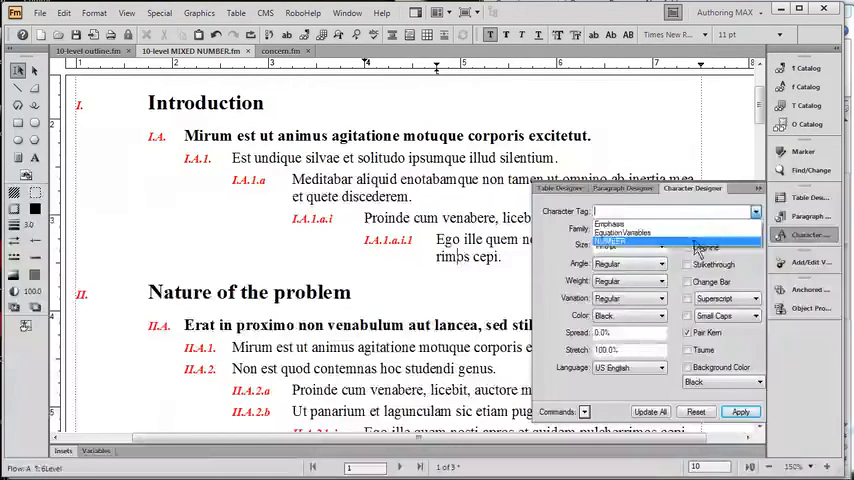
{"action": "left_click", "coordinate": [610, 240]}
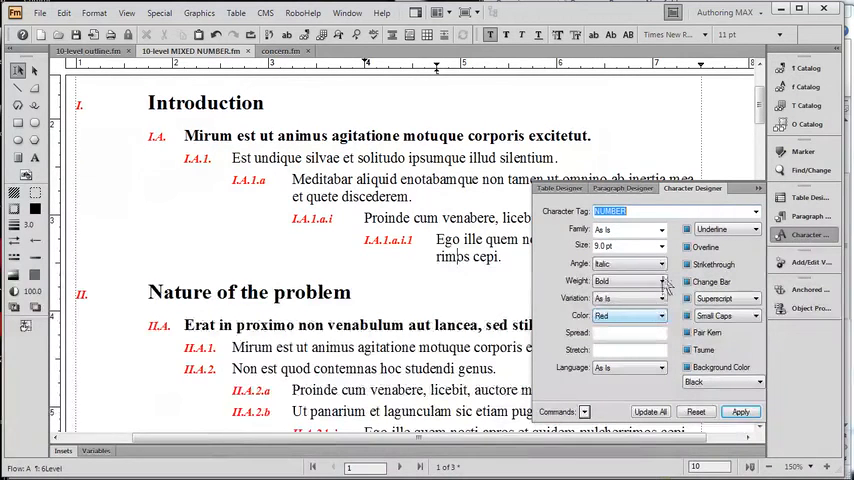
{"action": "left_click", "coordinate": [660, 264]}
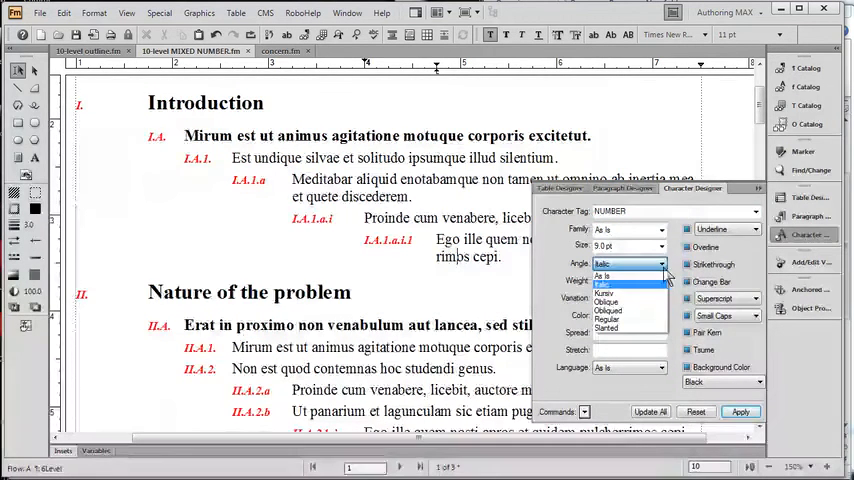
{"action": "mouse_move", "coordinate": [652, 284]}
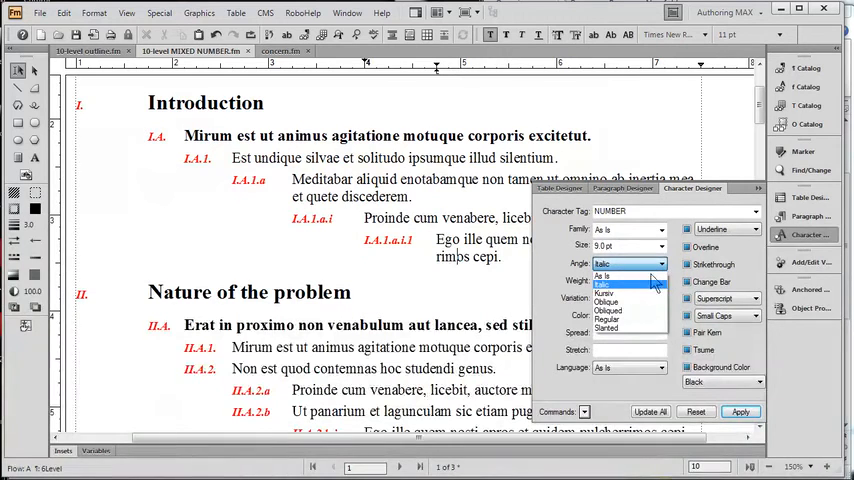
{"action": "left_click", "coordinate": [608, 320]}
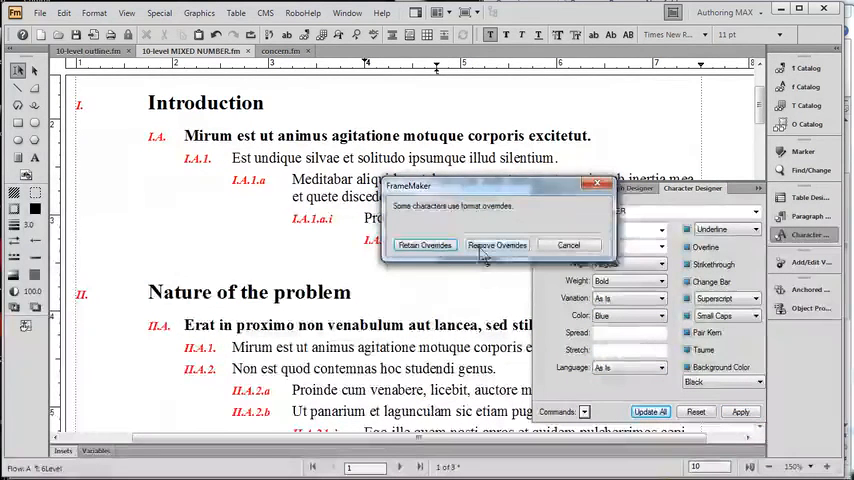
{"action": "left_click", "coordinate": [496, 244]}
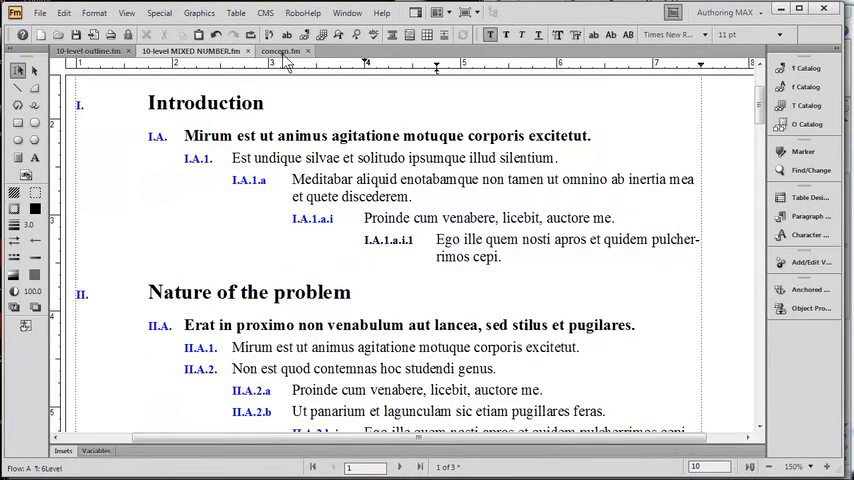
{"action": "left_click", "coordinate": [280, 52]}
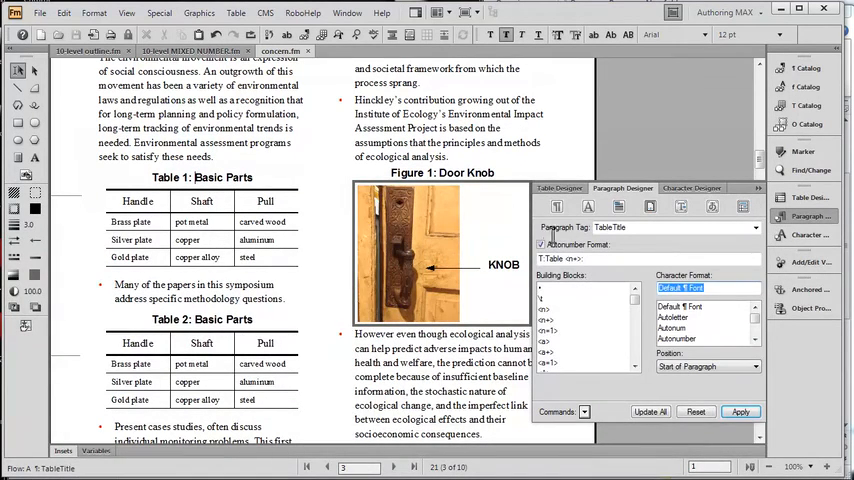
Show the TableTitle format's Autonumber building blocks list in Paragraph Designer.
{"action": "left_click", "coordinate": [544, 244]}
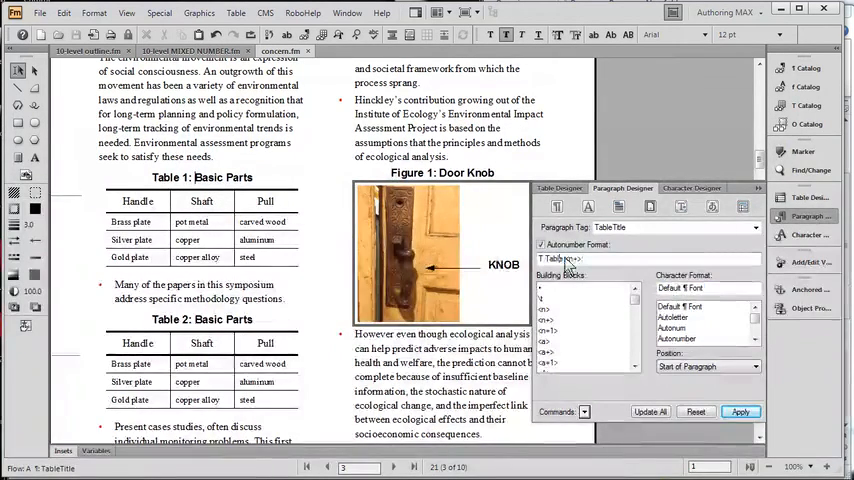